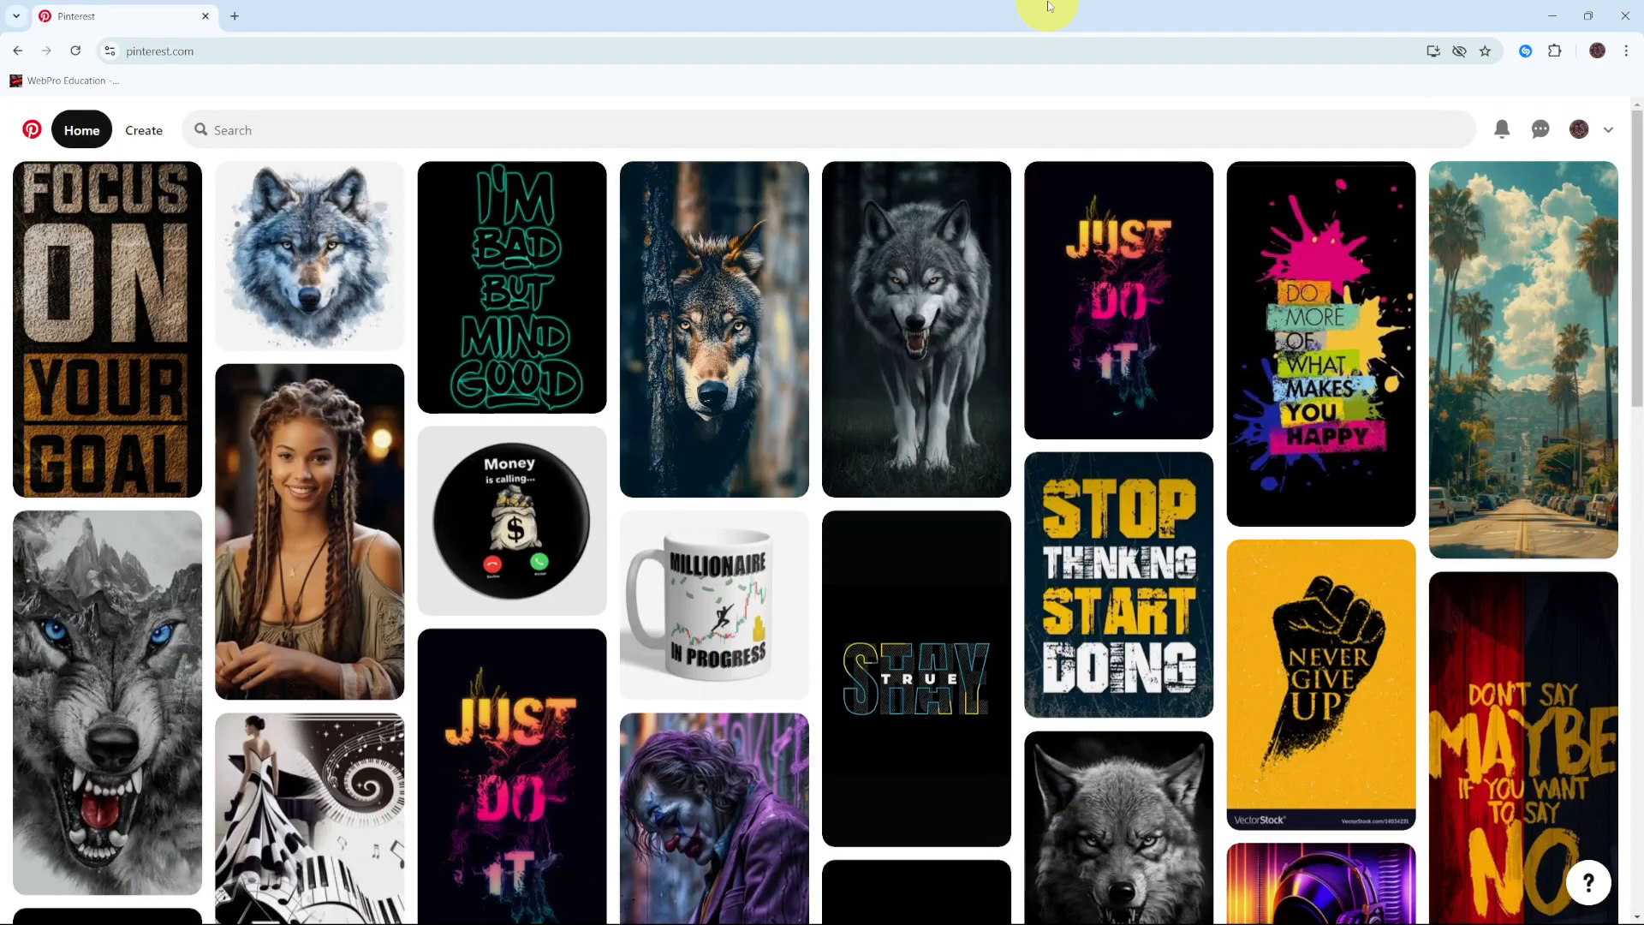
mouse_move(1112, 7)
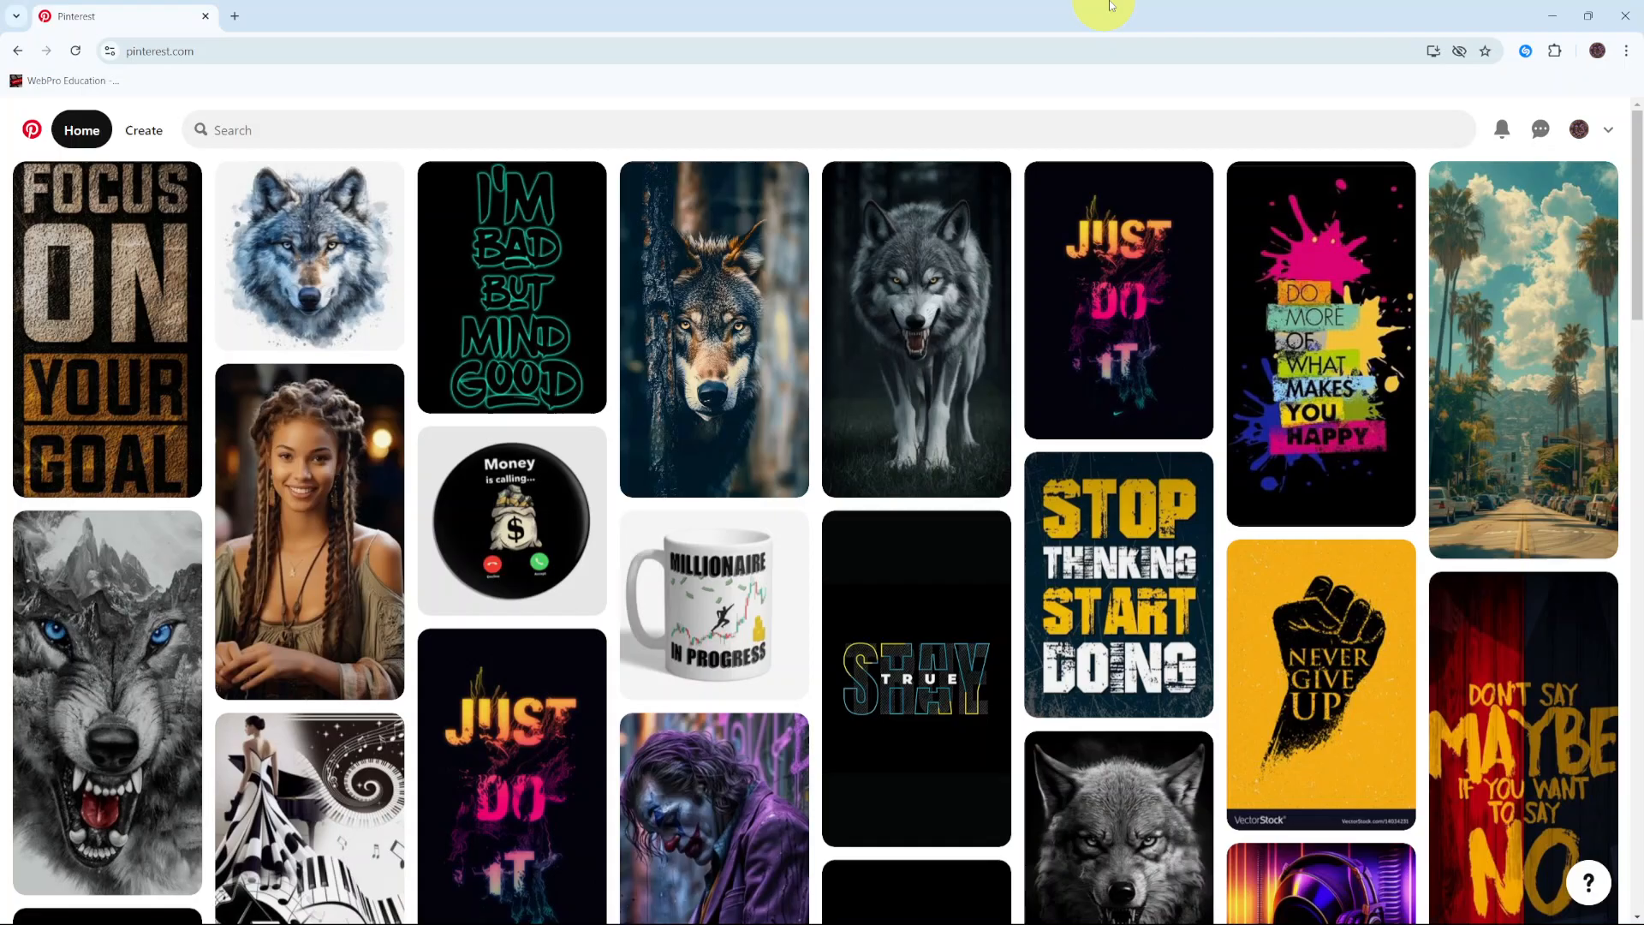
mouse_move(1433, 7)
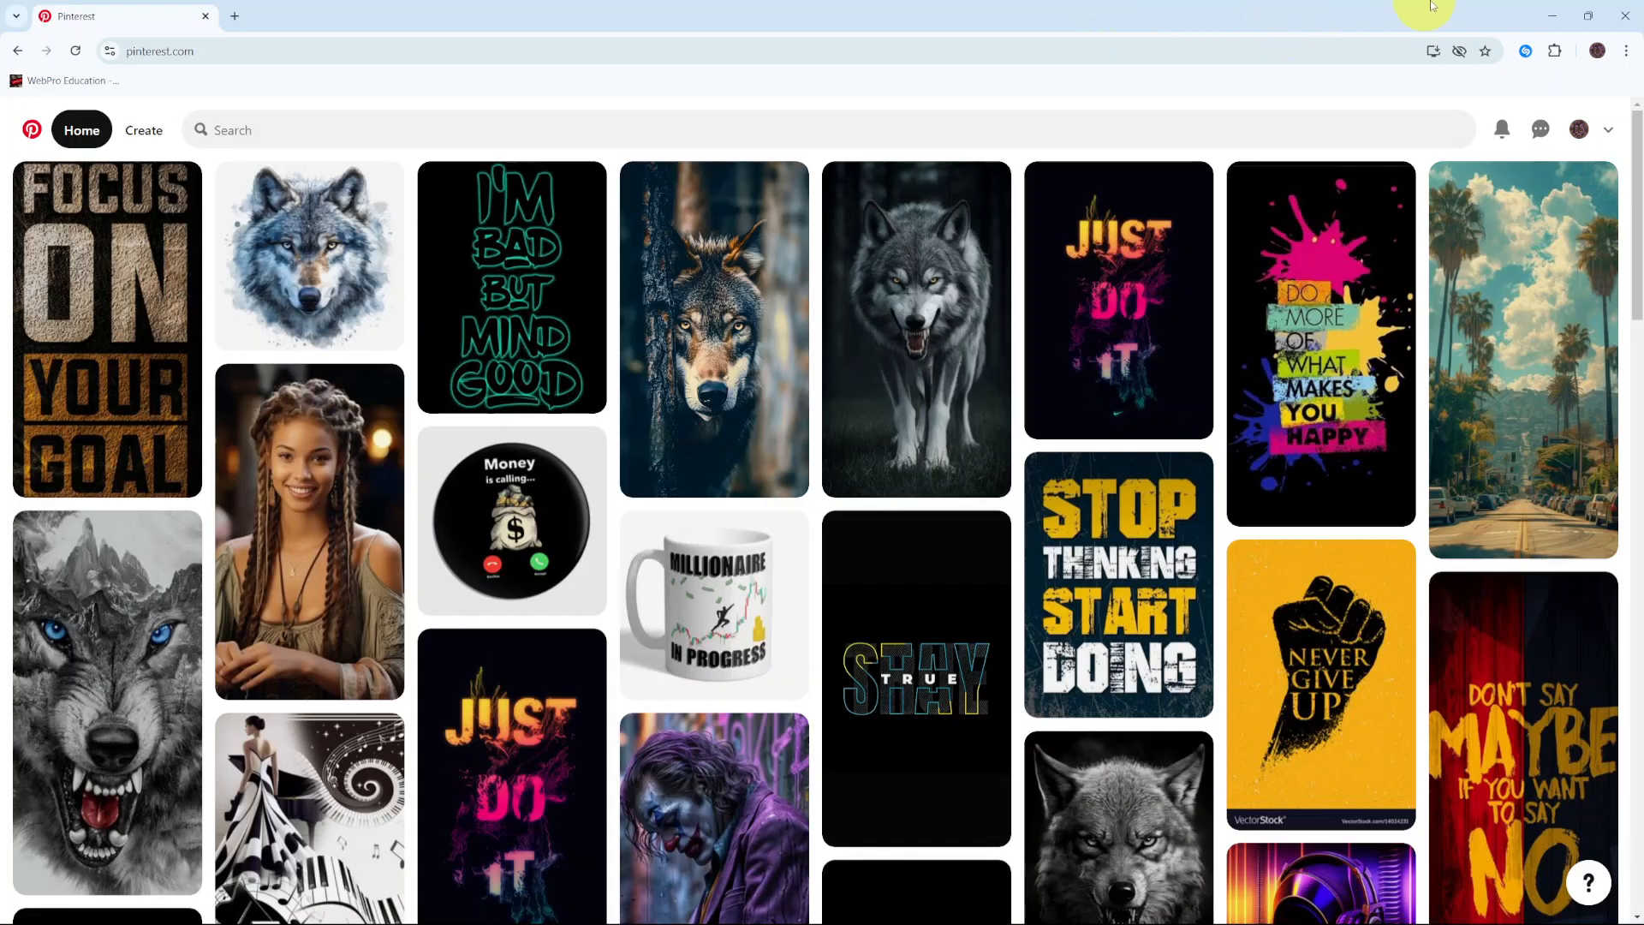
mouse_move(1579, 130)
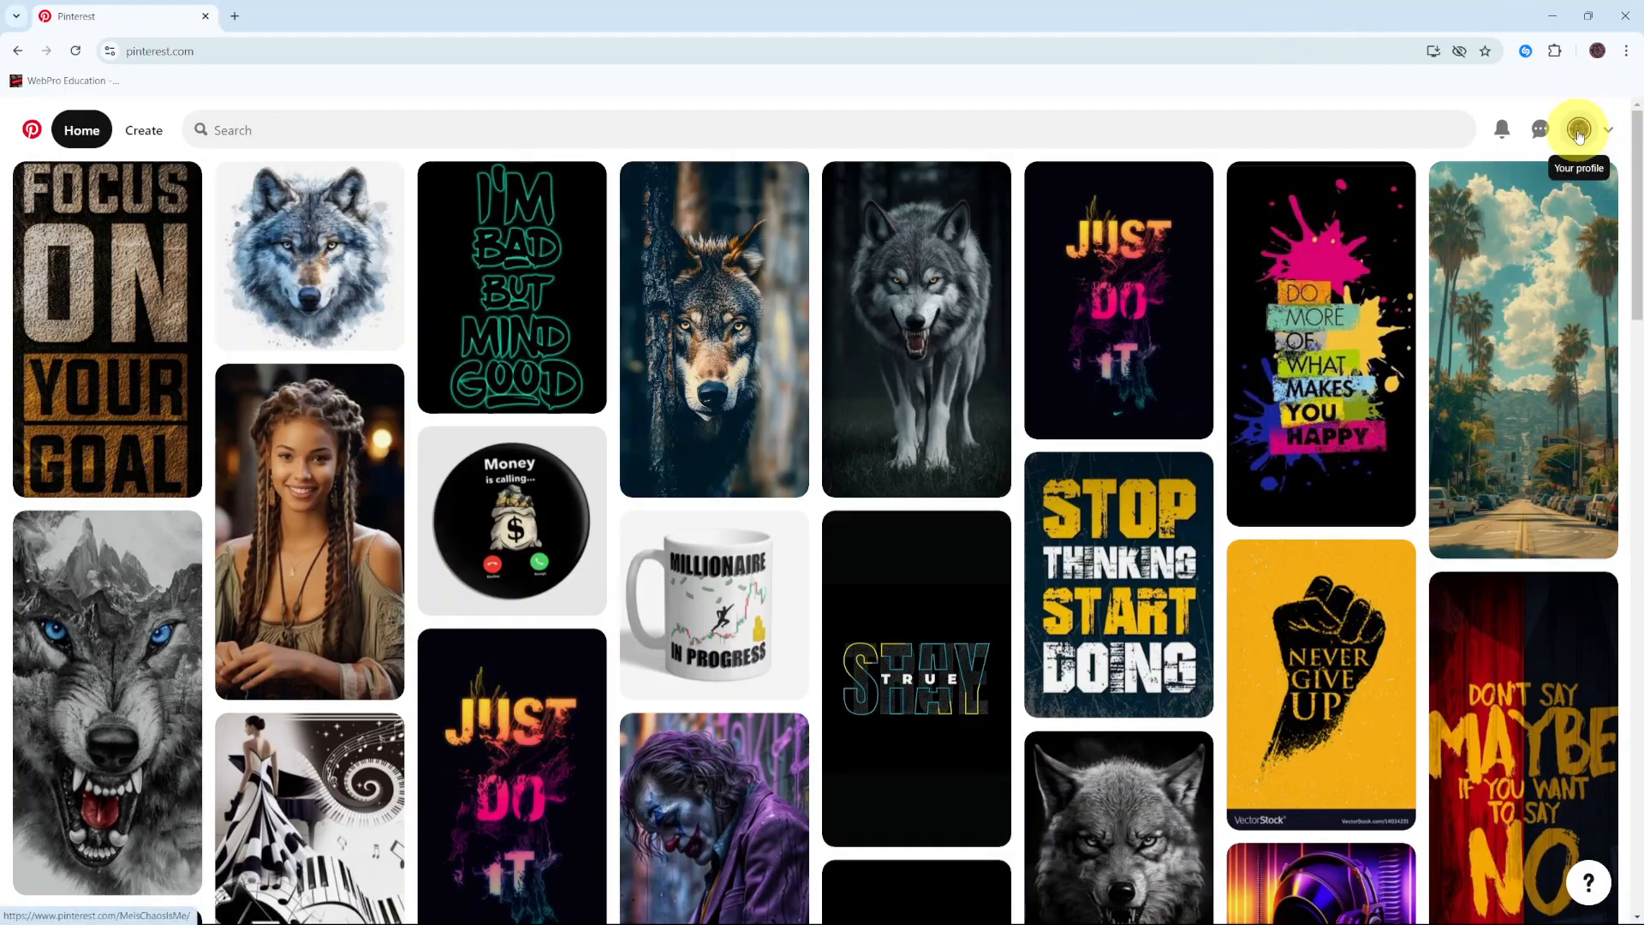
Go from the home feed to the account's own profile page via the header avatar.
left_click(1579, 130)
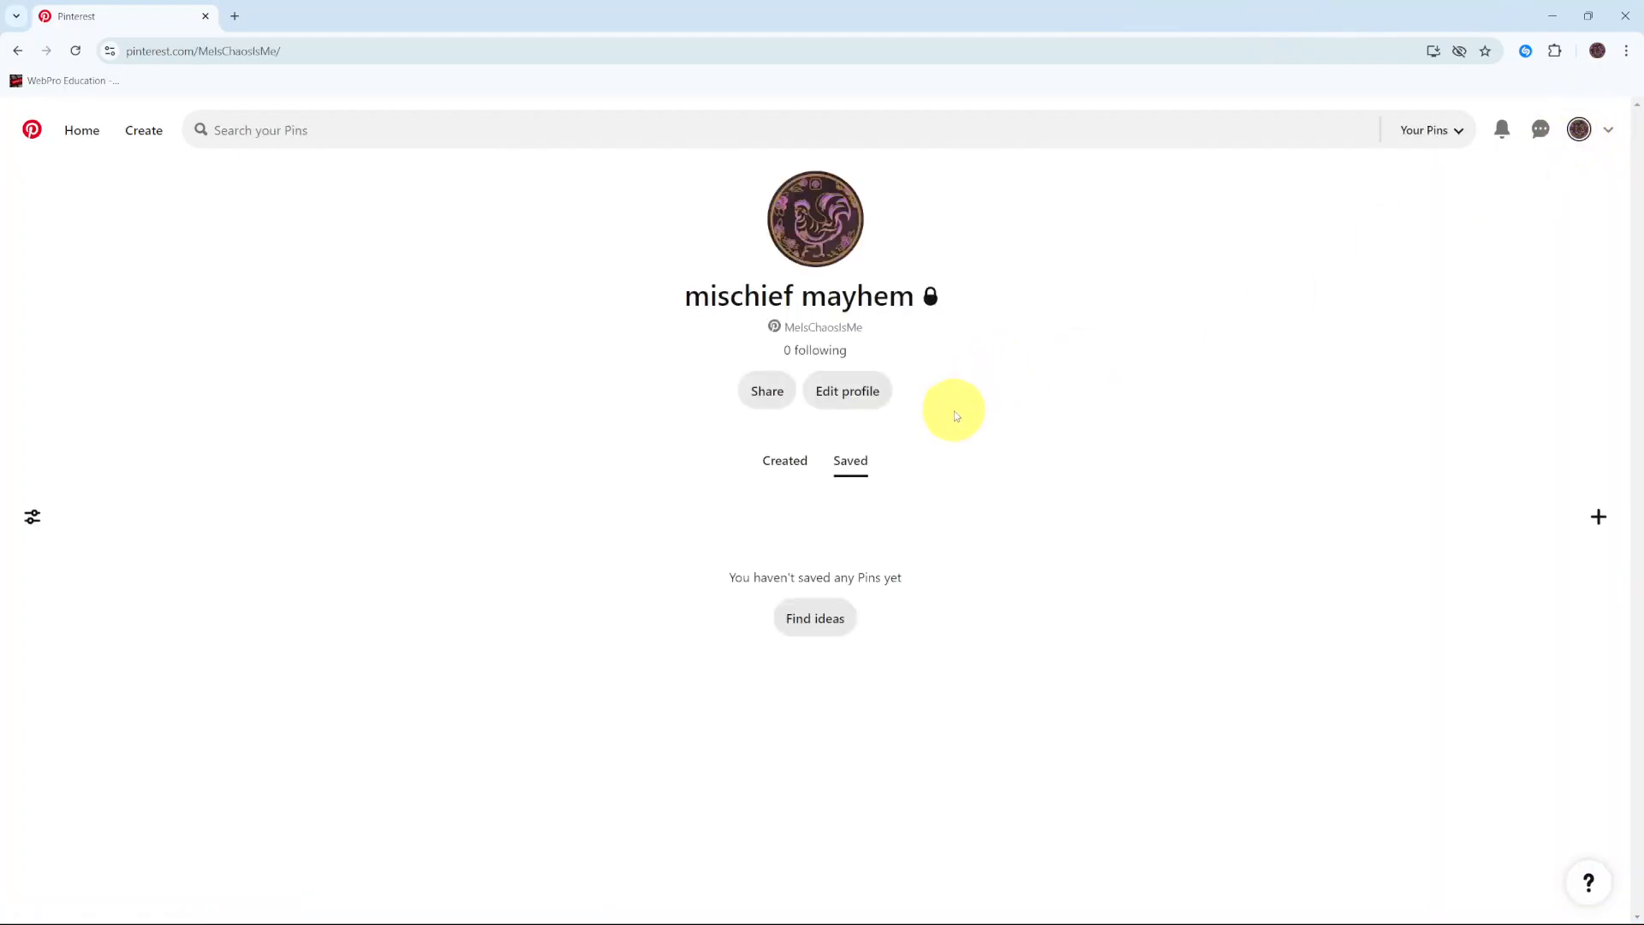
In Edit profile, replace the first name 'mischief' with Rhea and surname 'mayhem' with Ourania.
left_click(846, 391)
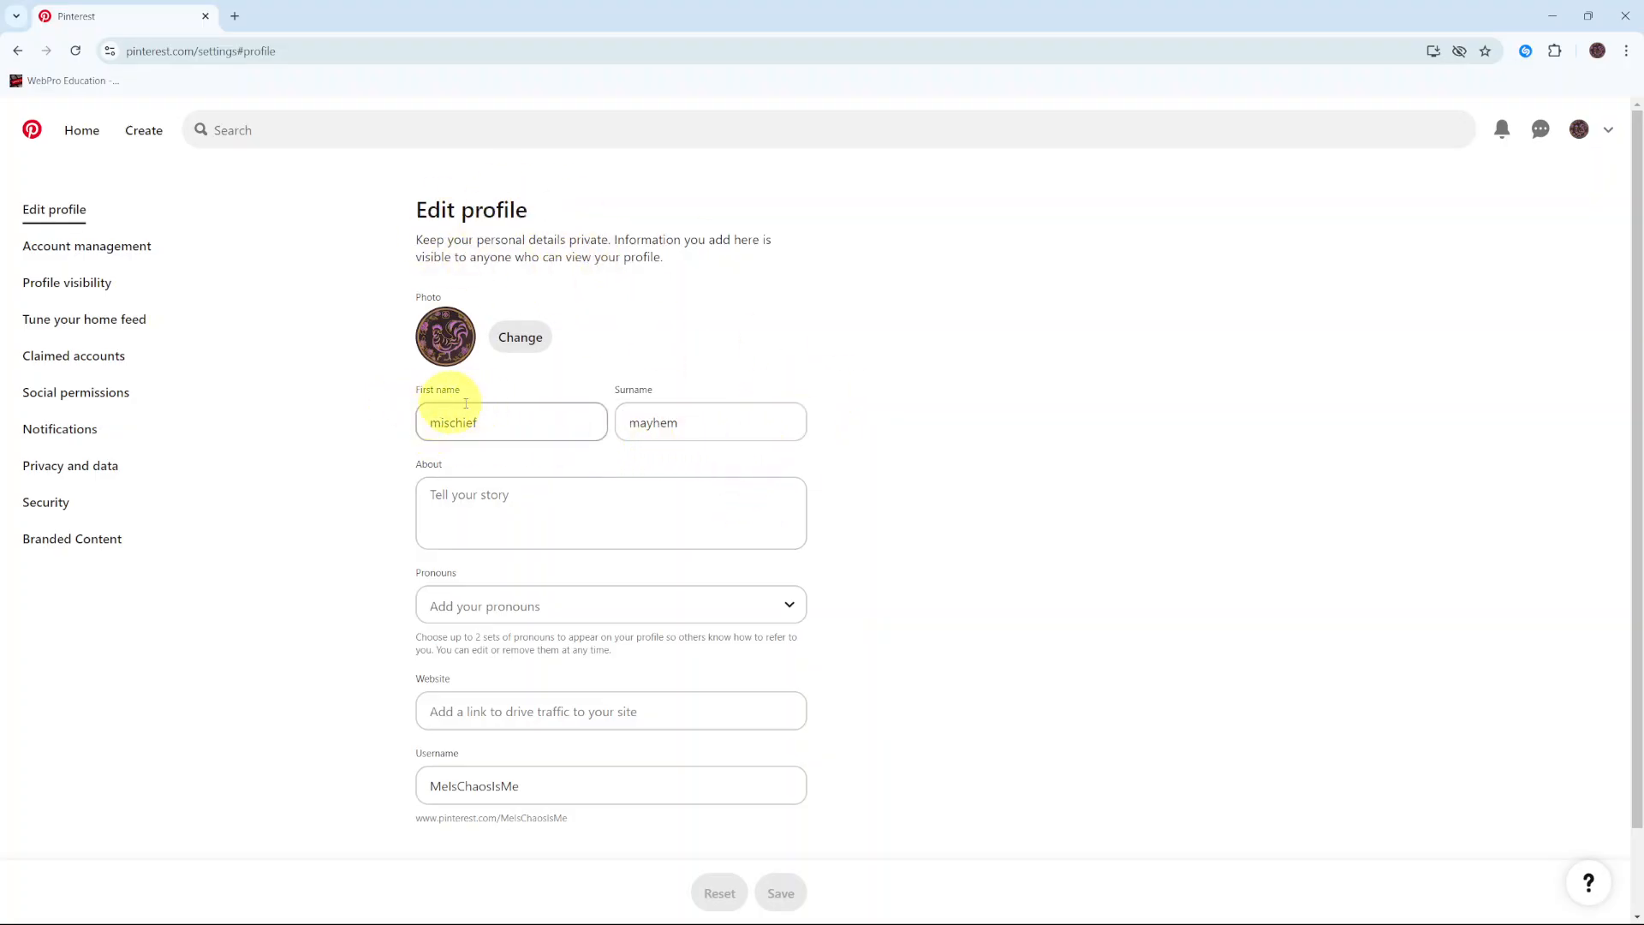
mouse_move(495, 456)
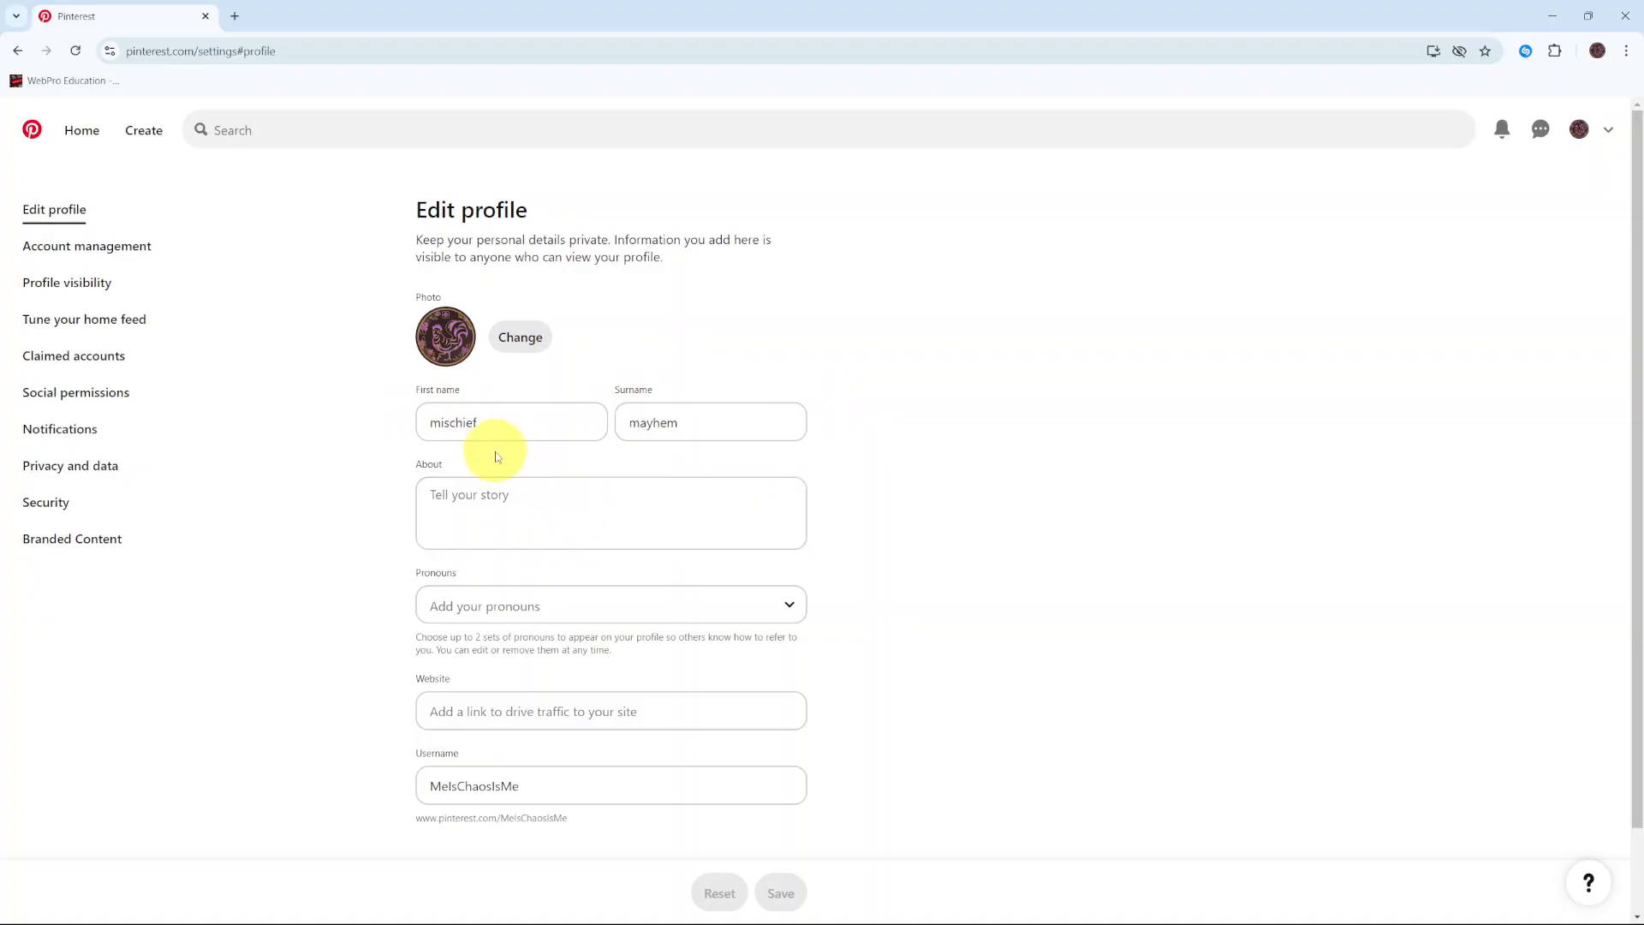
left_click(495, 429)
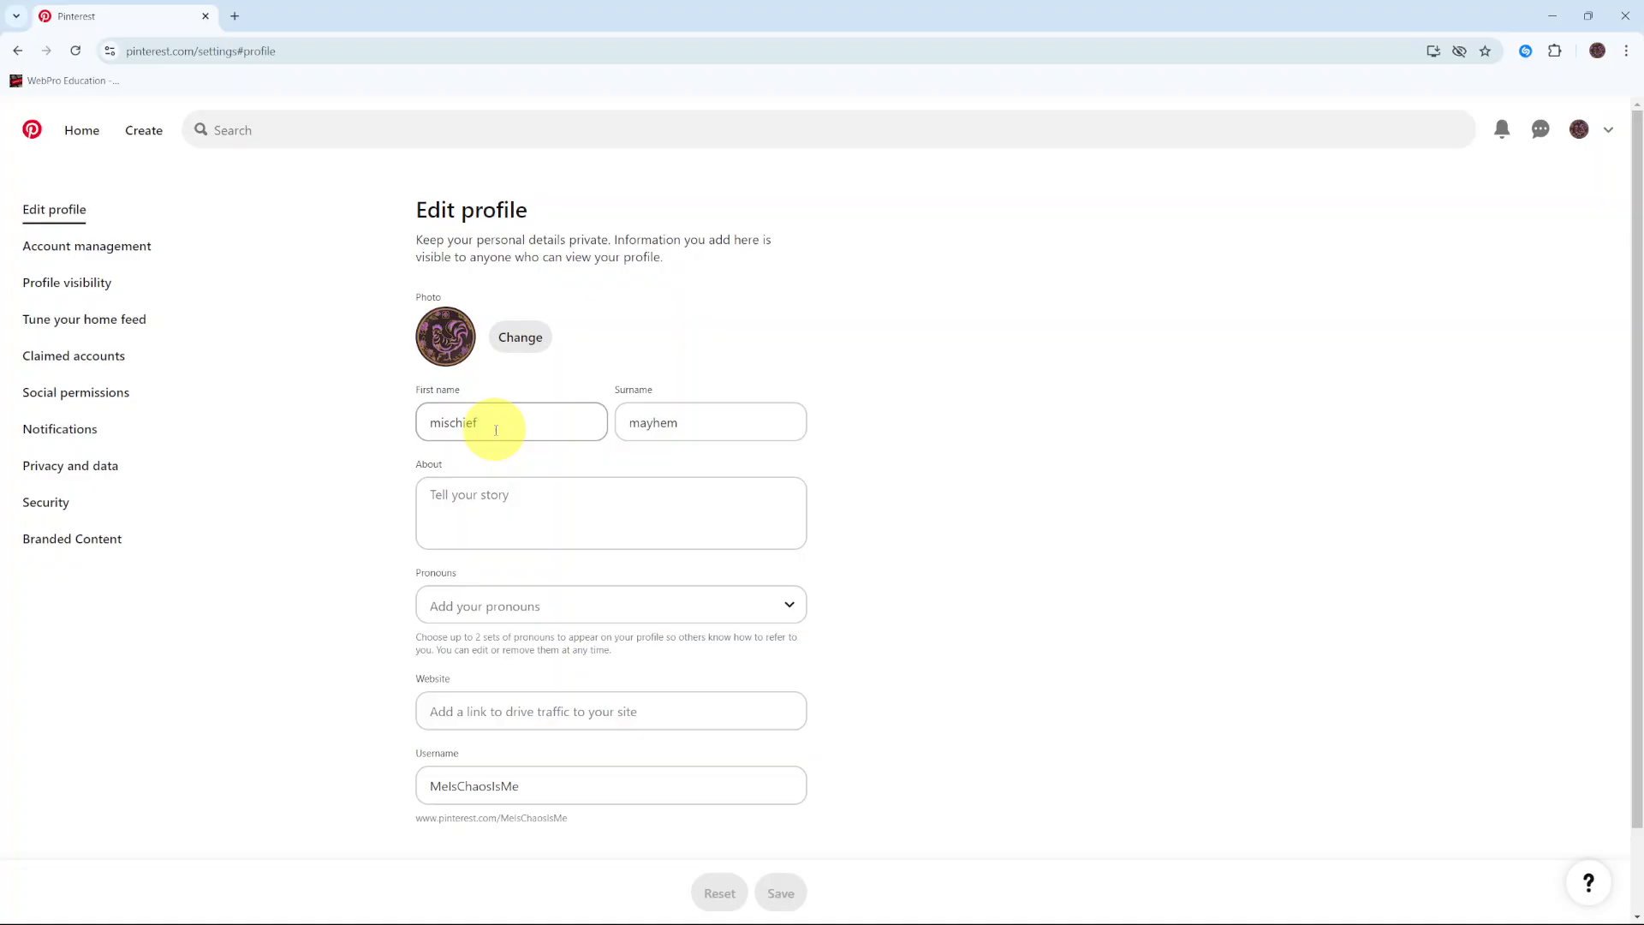
key("Backspace")
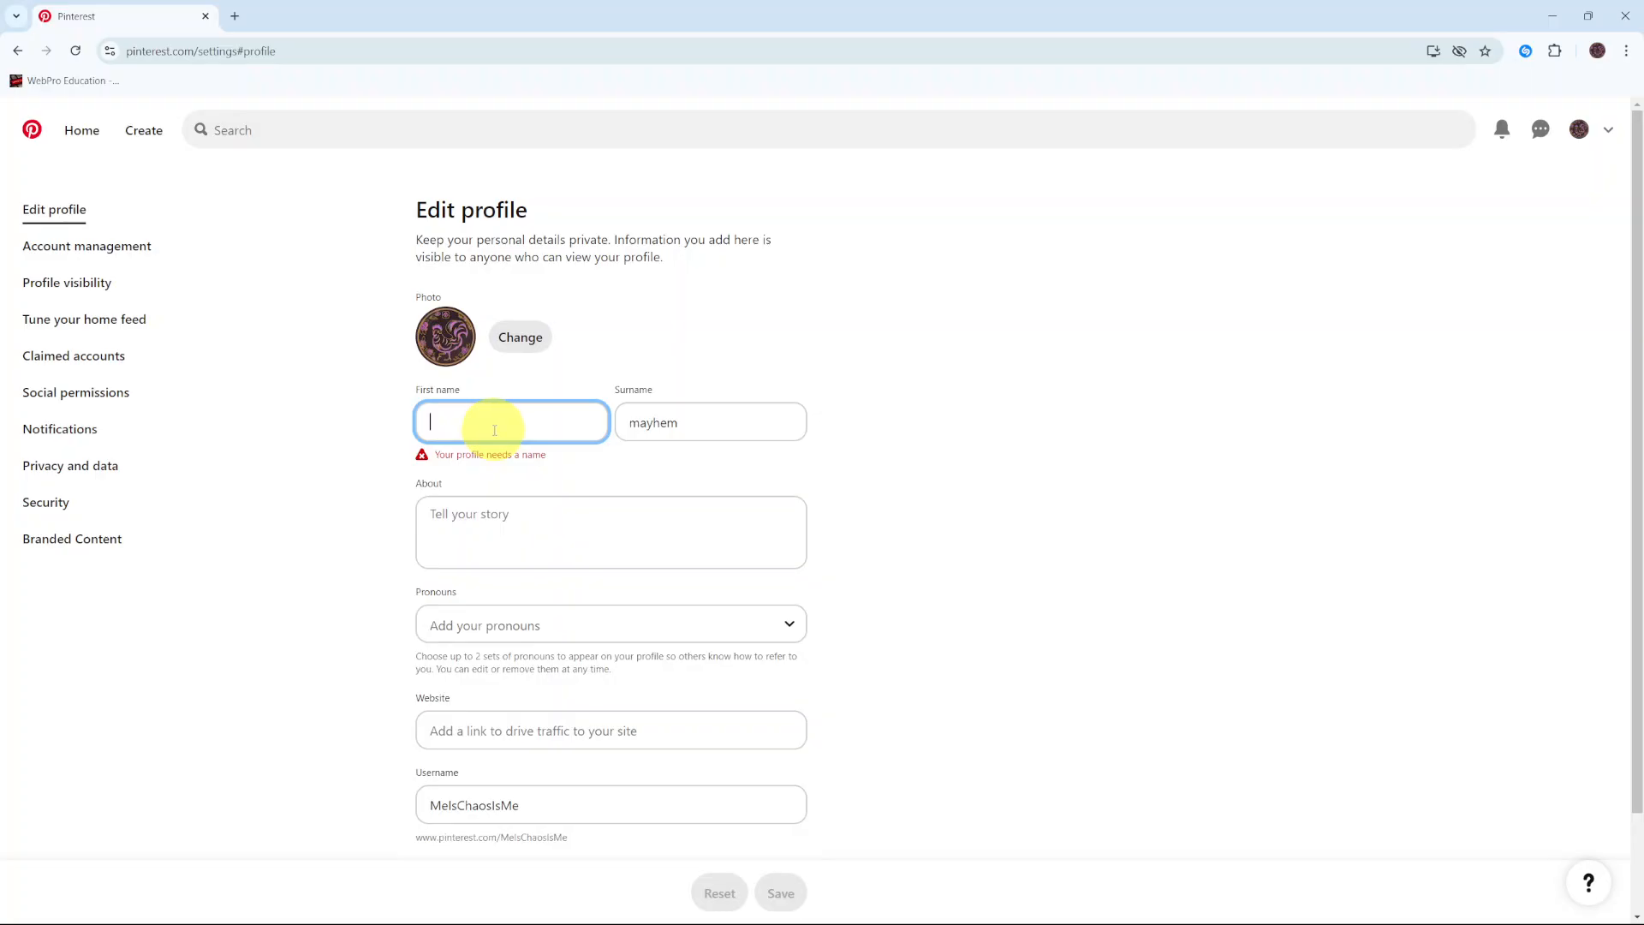
type("Rhea")
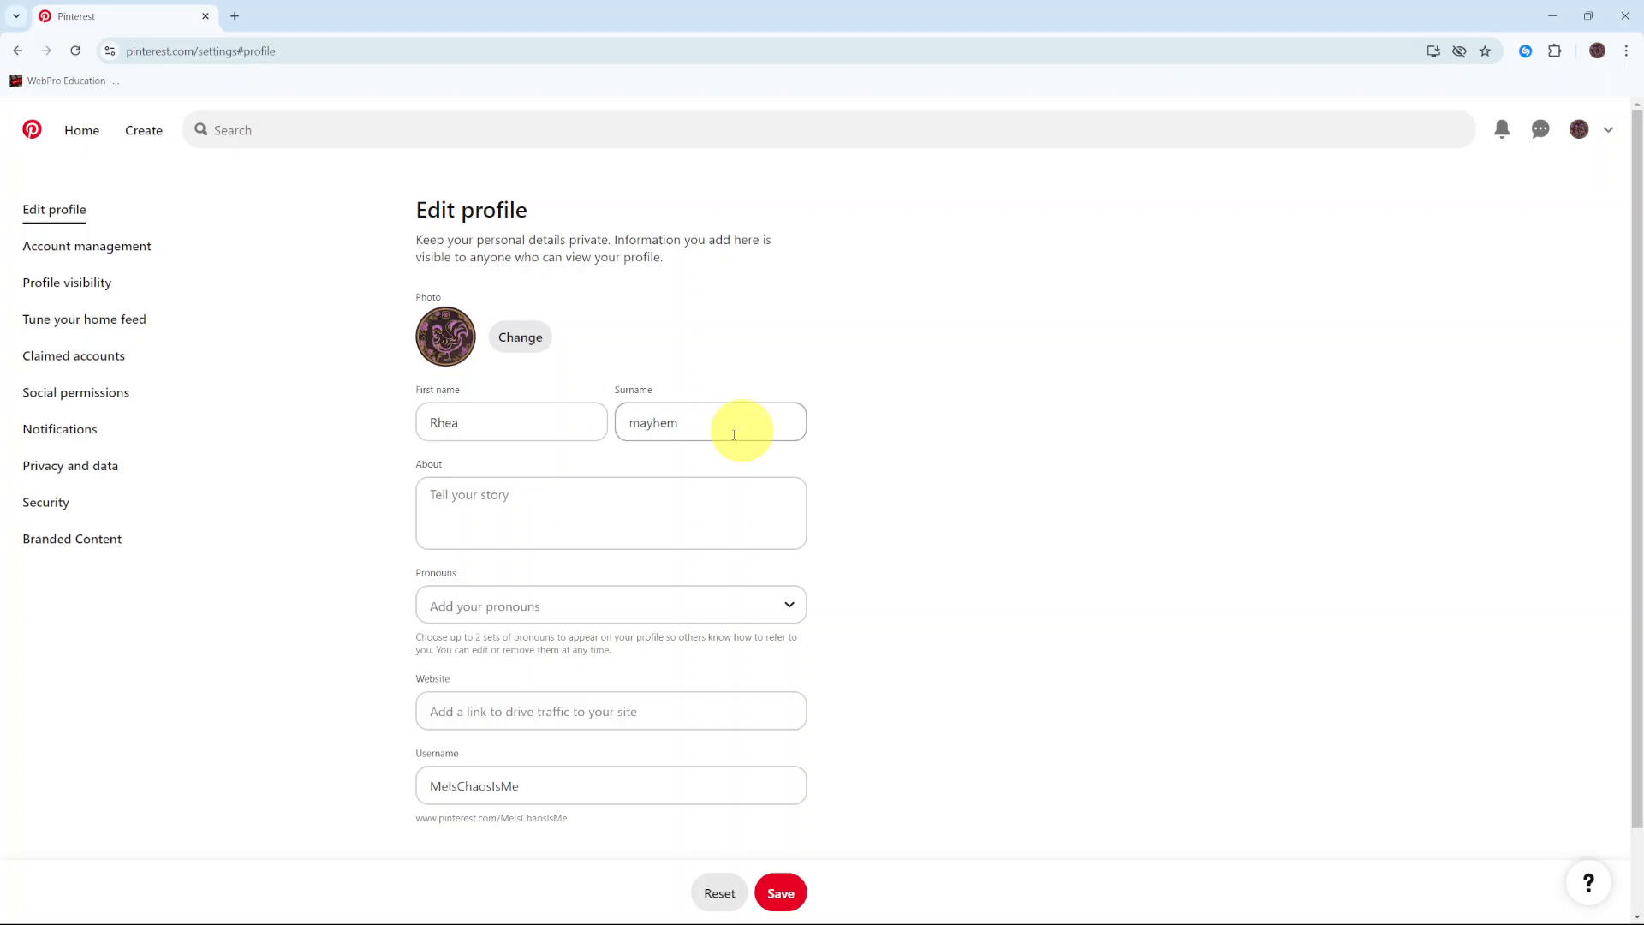
type("Ourania")
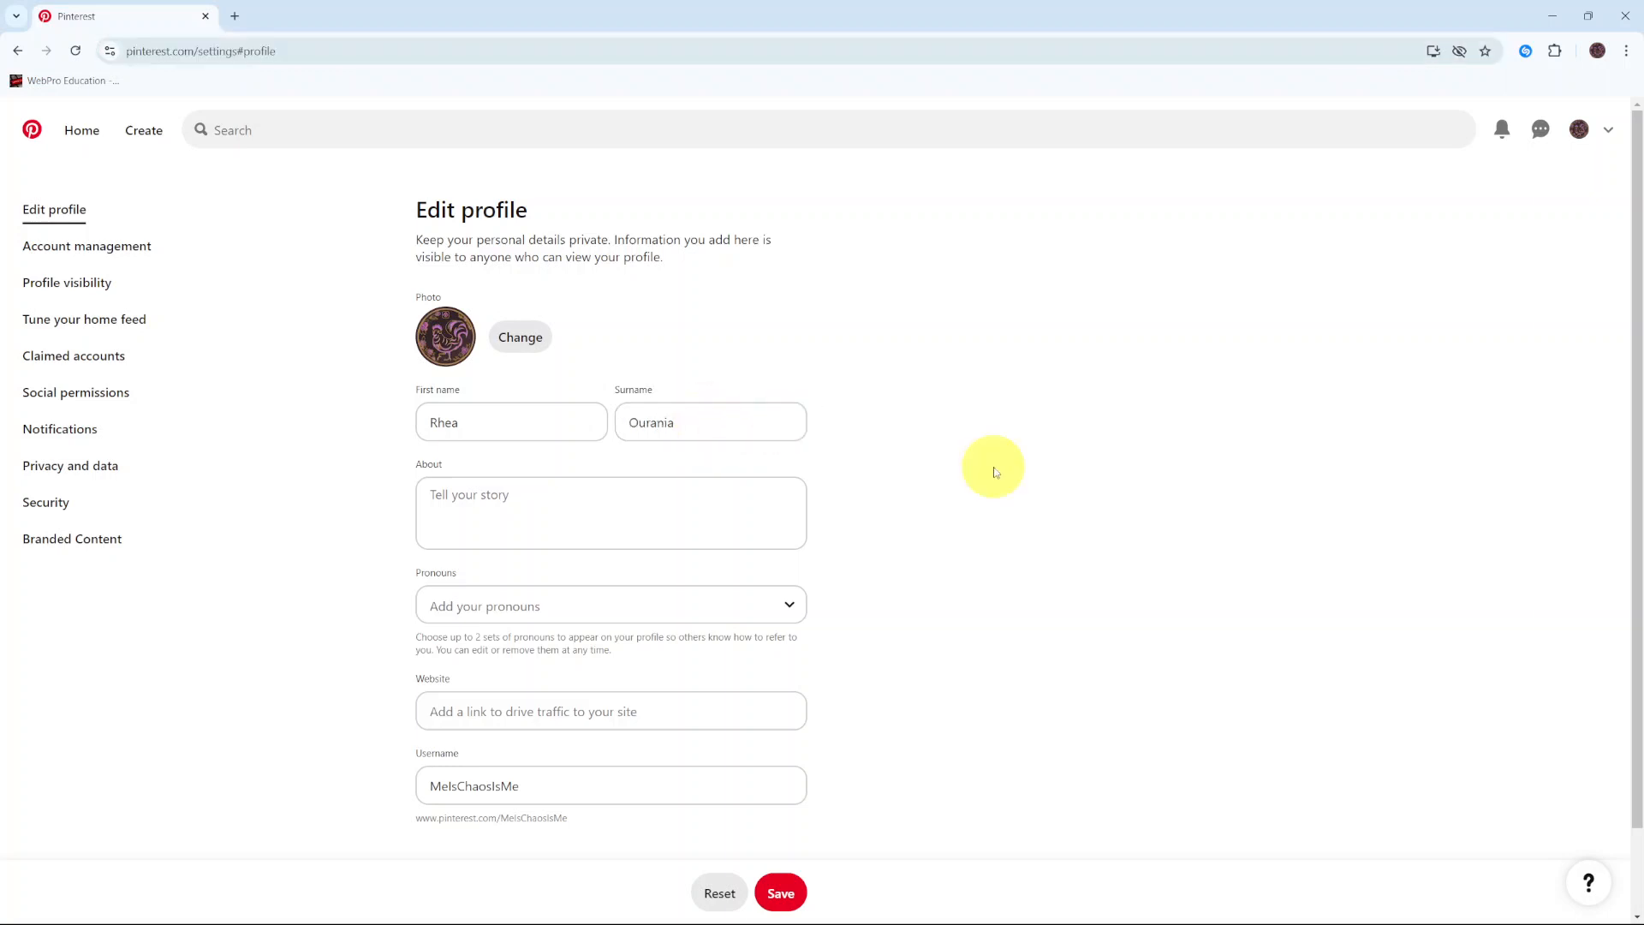
left_click(781, 893)
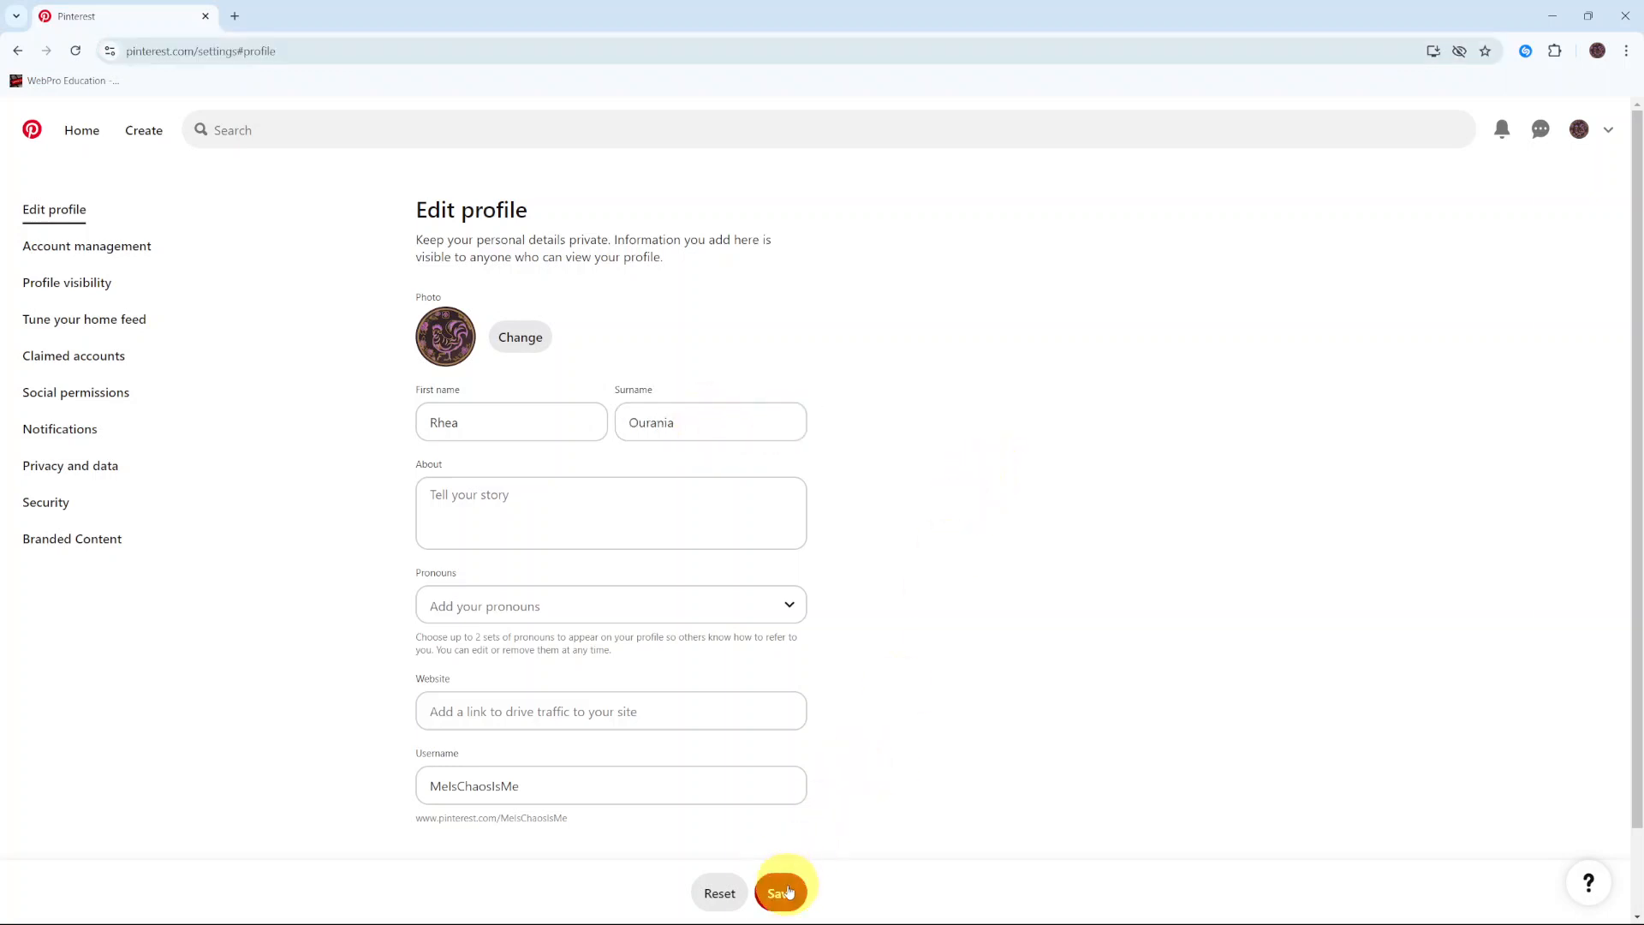
Save the edited profile so the page shows the name Rhea Ourania.
left_click(783, 892)
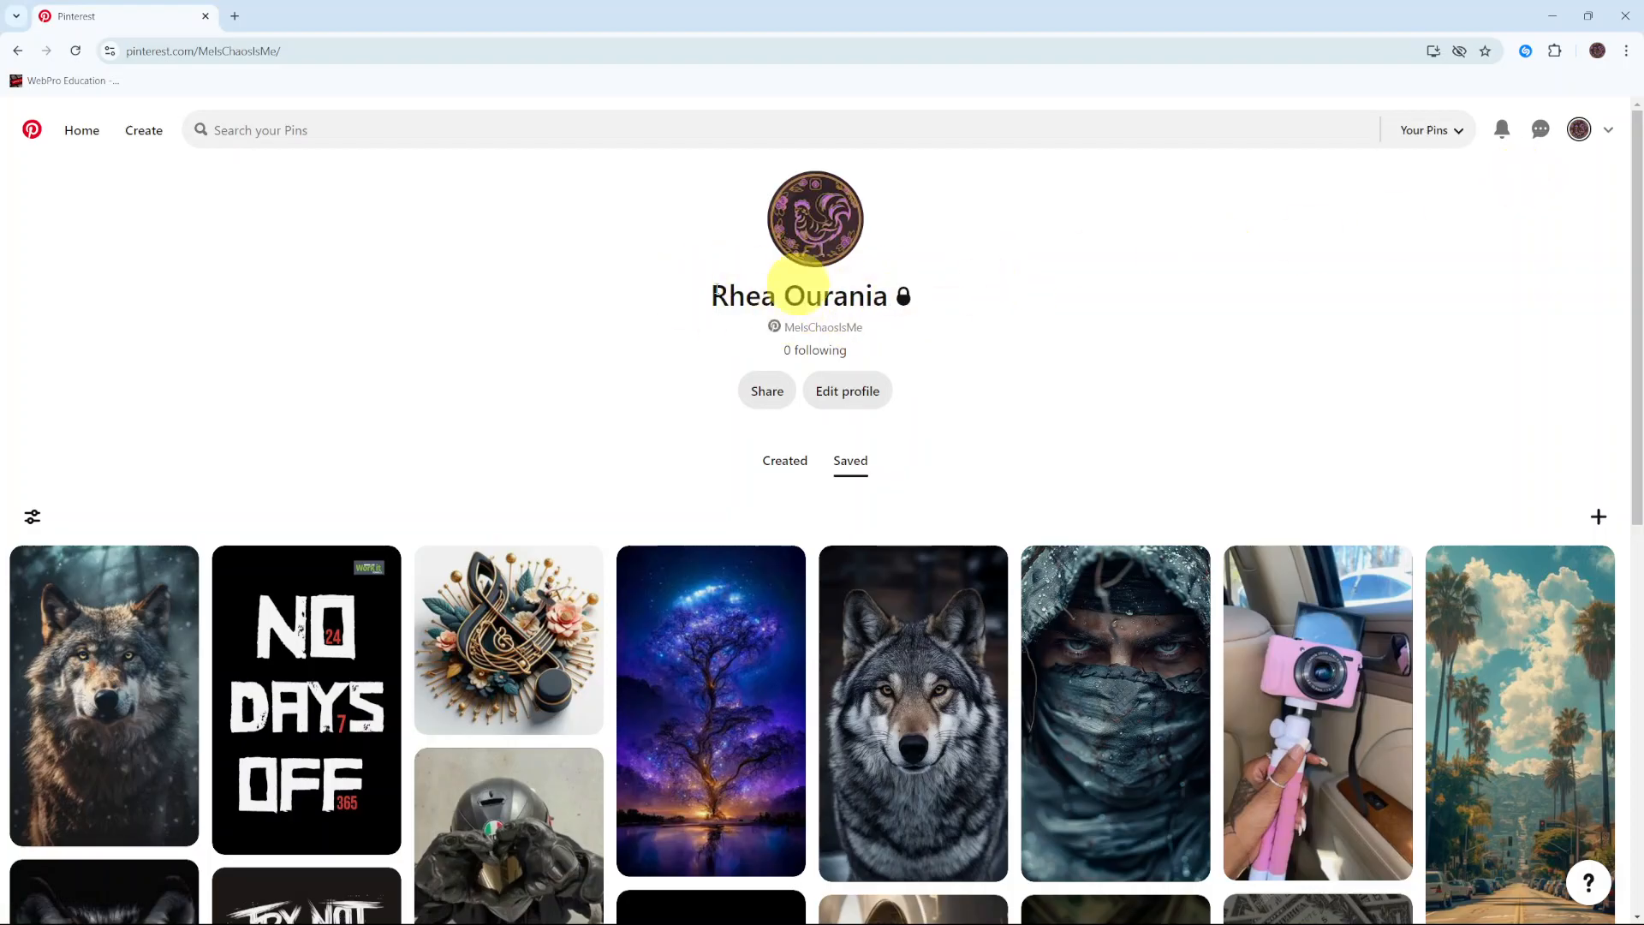
mouse_move(925, 341)
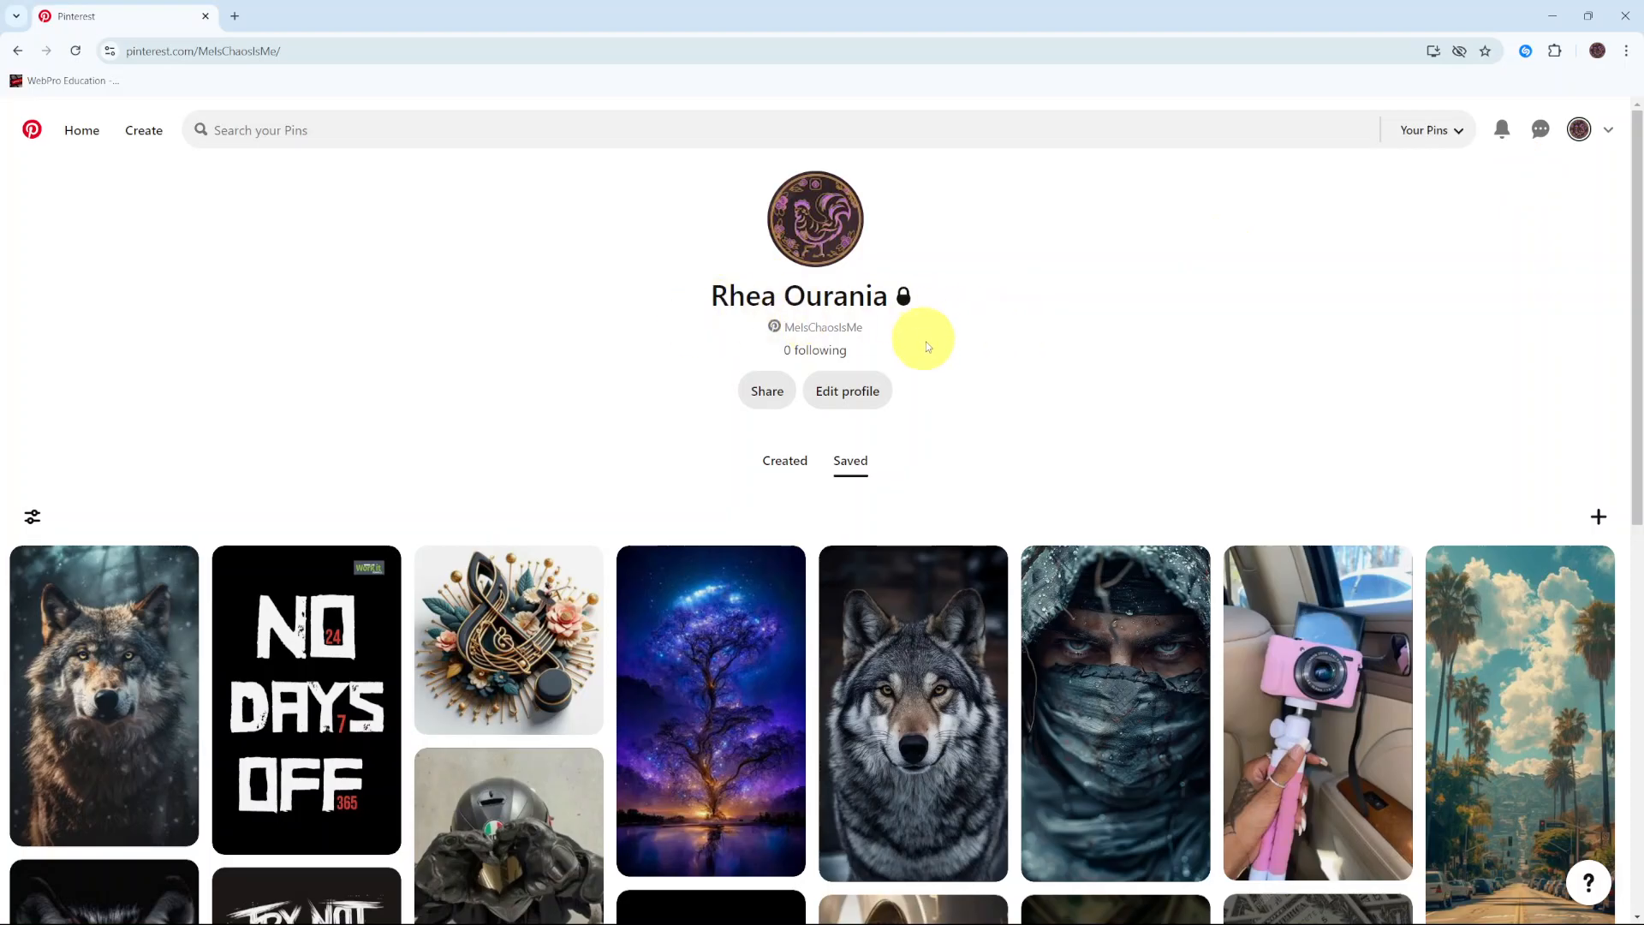
mouse_move(942, 343)
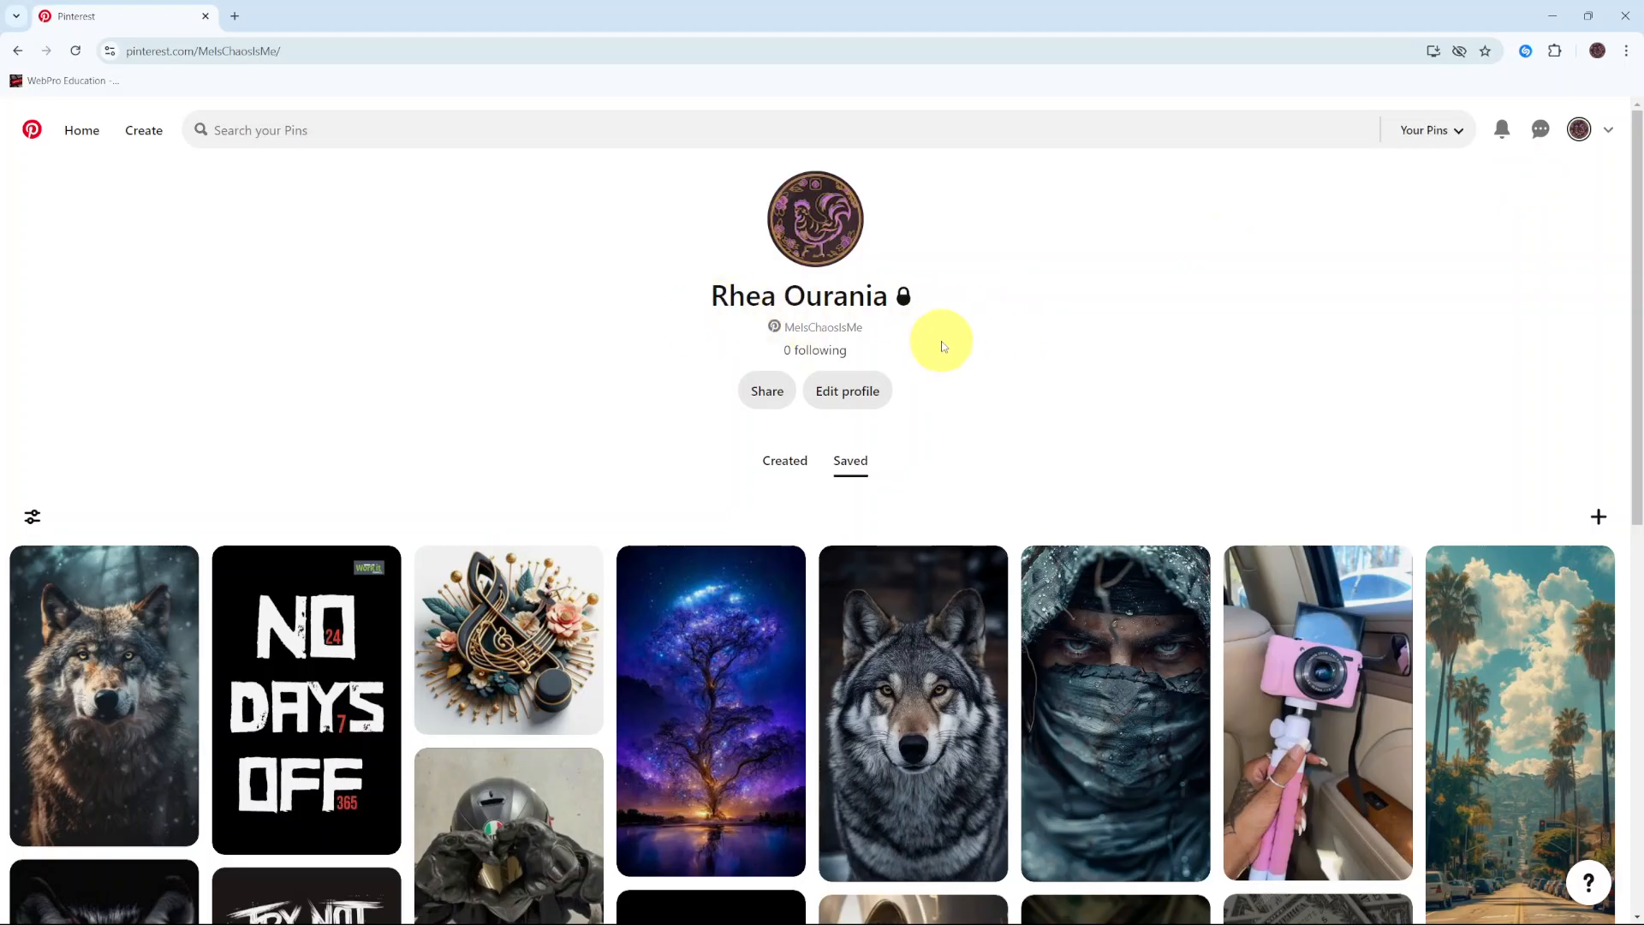
mouse_move(1125, 396)
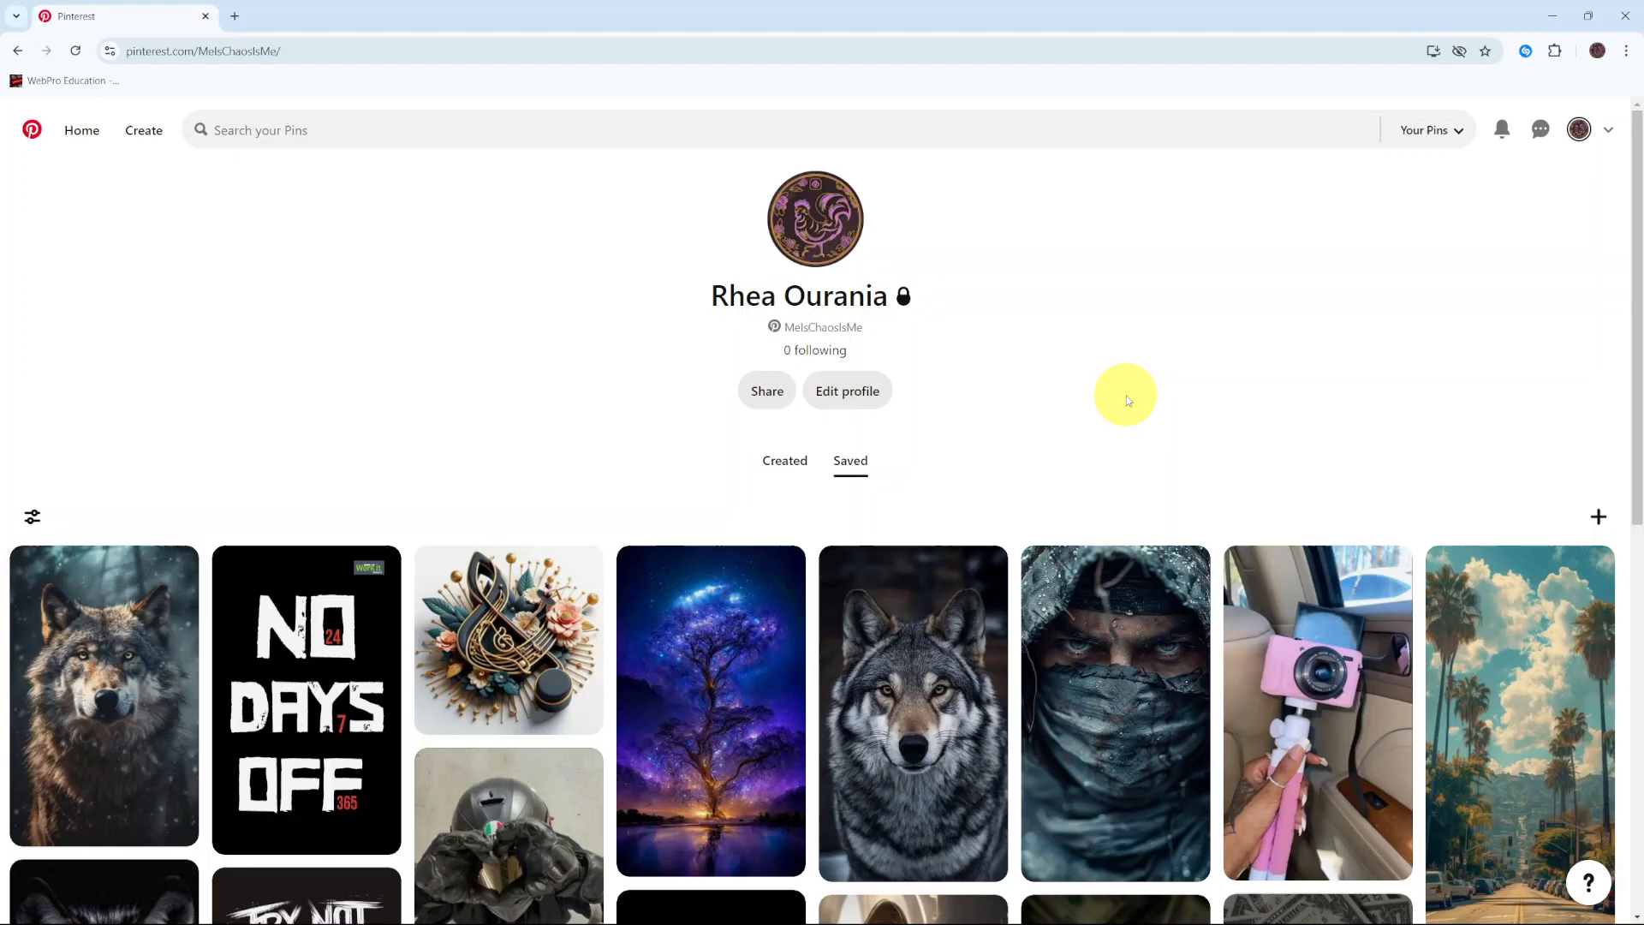
mouse_move(1118, 396)
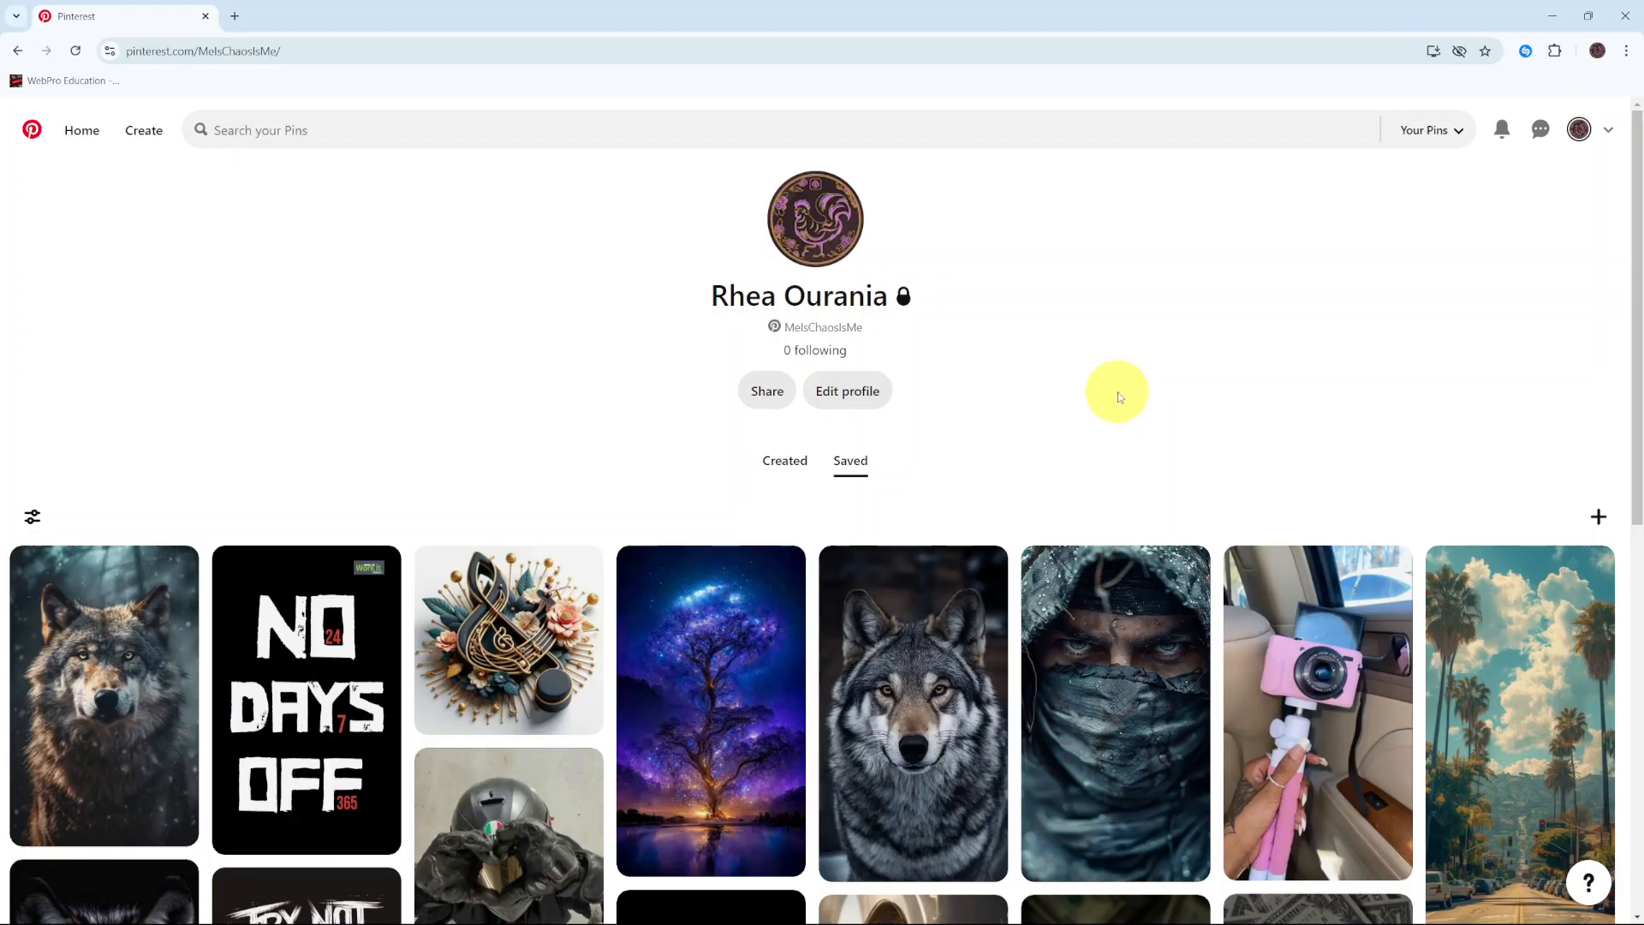